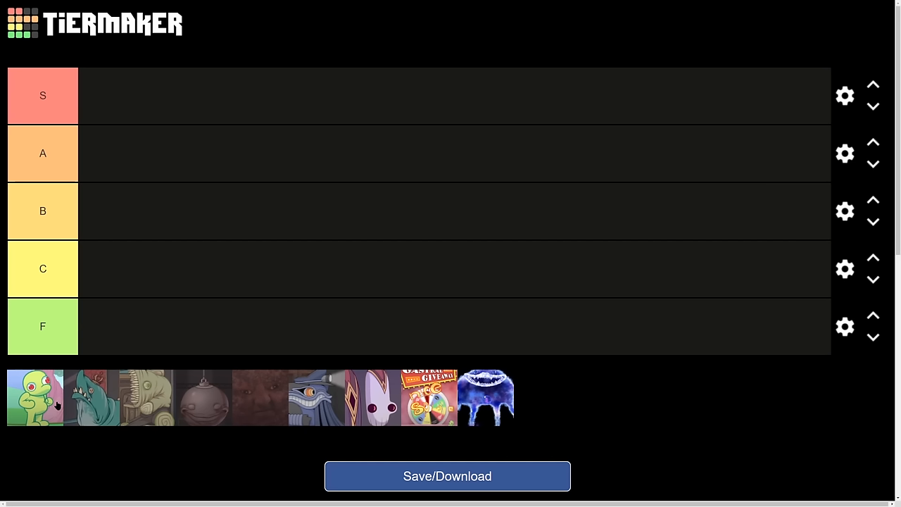
mouse_move(53, 409)
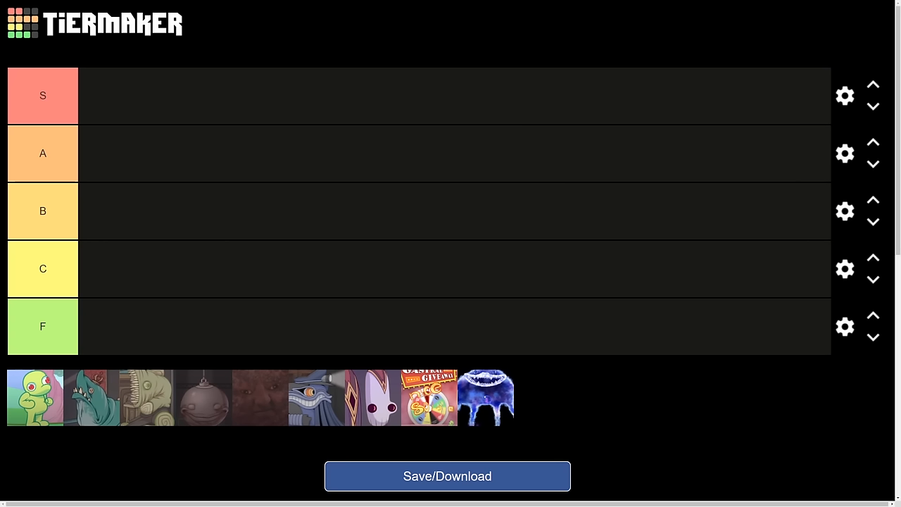
mouse_move(11, 414)
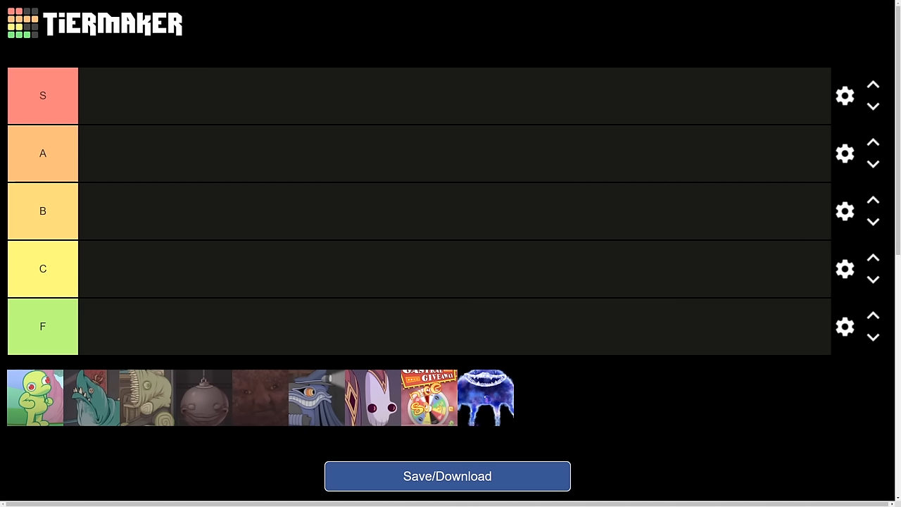
- Move the green creature image from the pool into the A tier row
drag(34, 397, 284, 124)
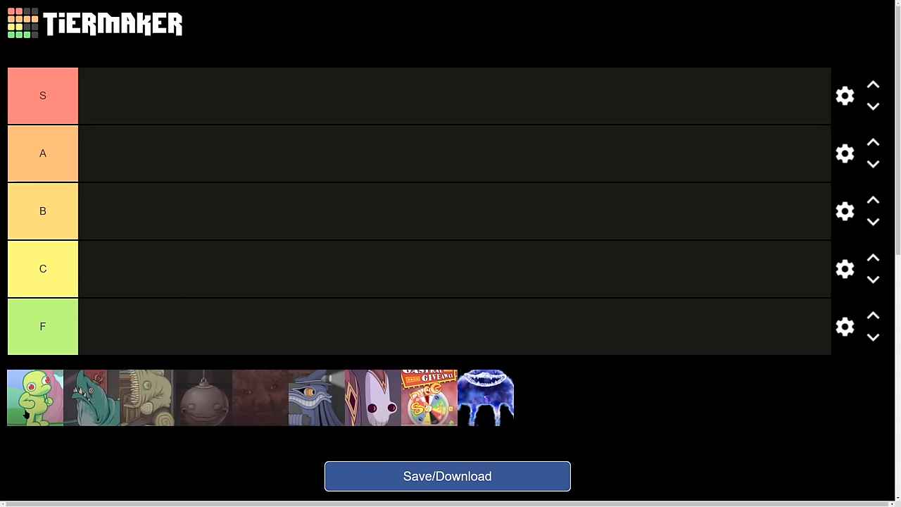
click(34, 397)
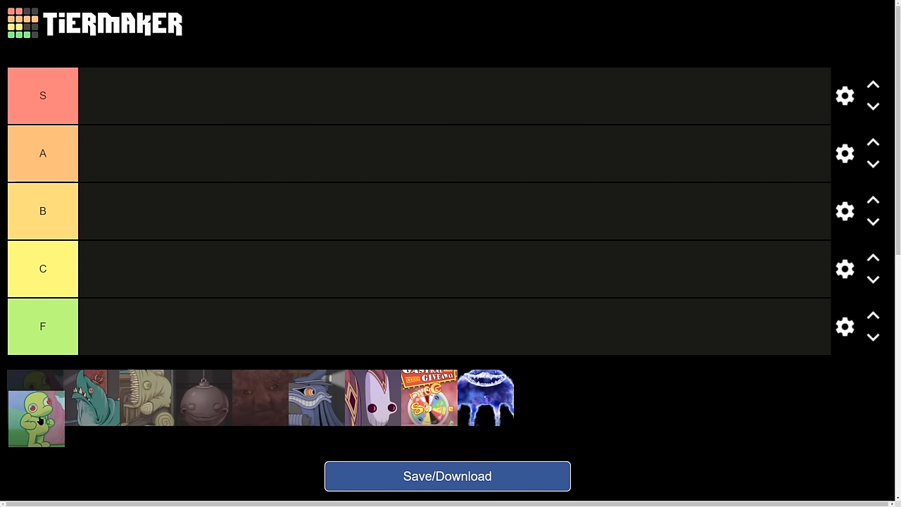
drag(37, 408, 203, 154)
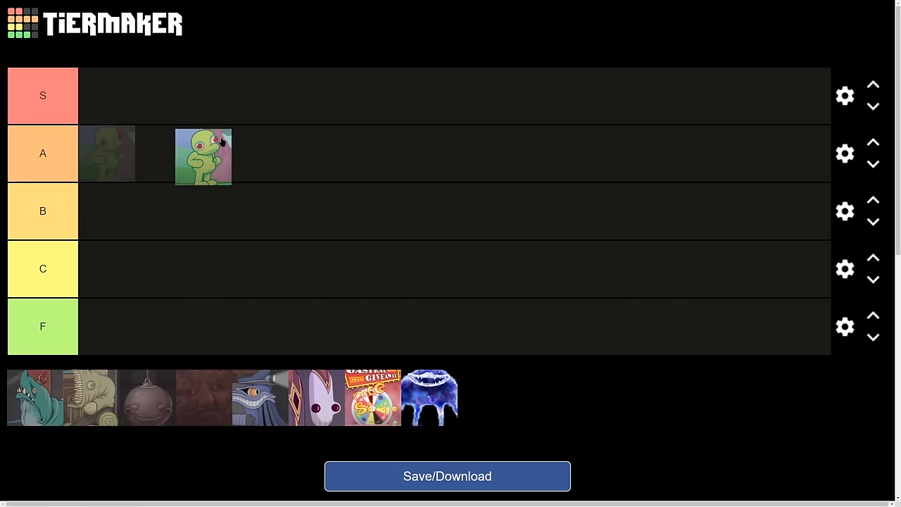
drag(203, 155, 107, 154)
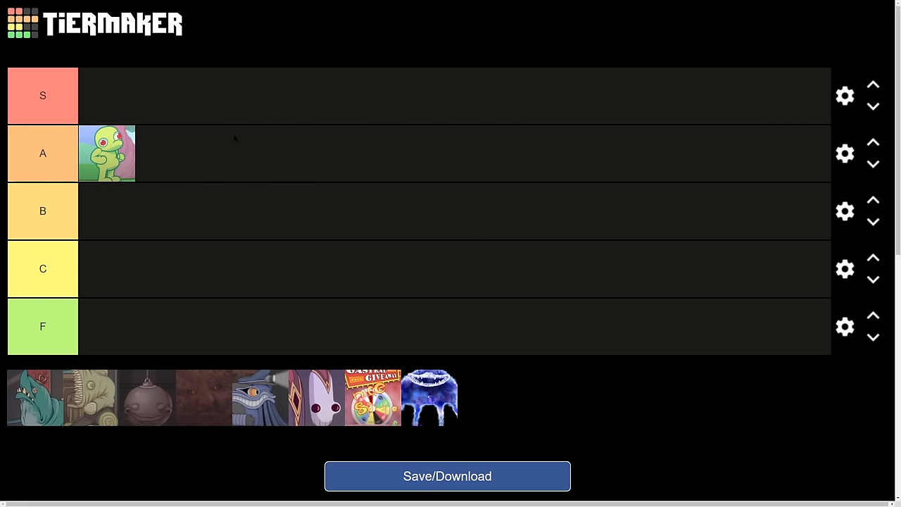
mouse_move(233, 343)
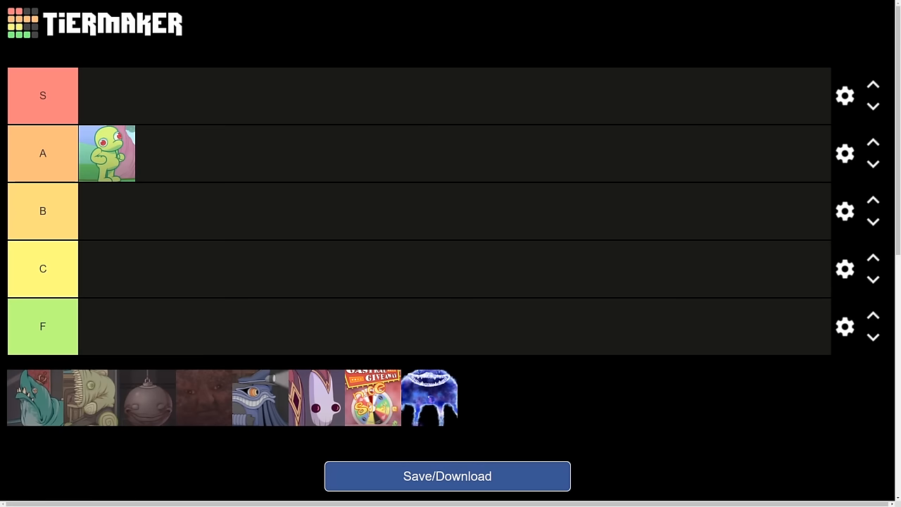
mouse_move(53, 417)
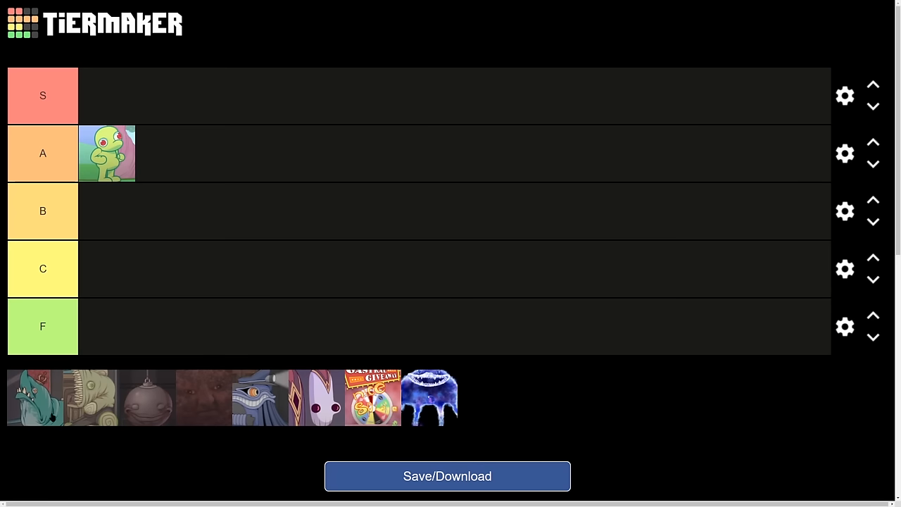
mouse_move(49, 415)
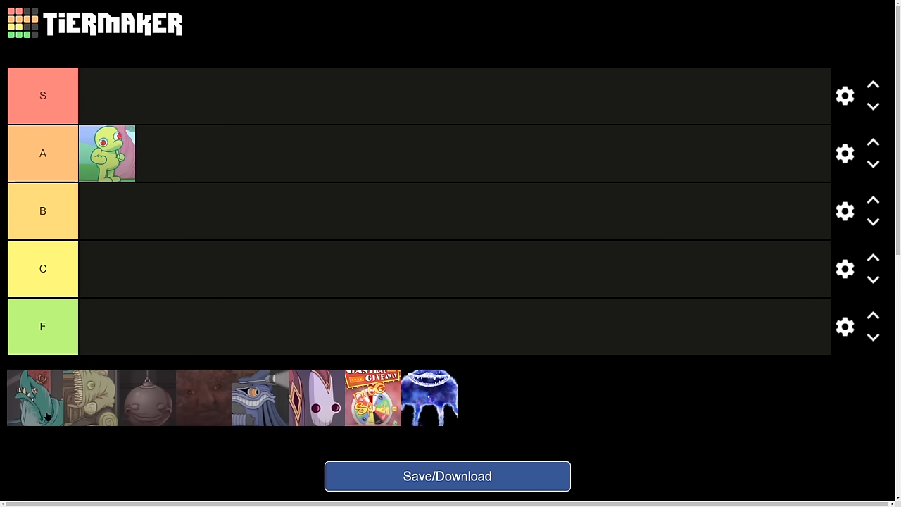
- Place the teal monster image in the C tier and the beige elephant image in the B tier
drag(33, 397, 448, 198)
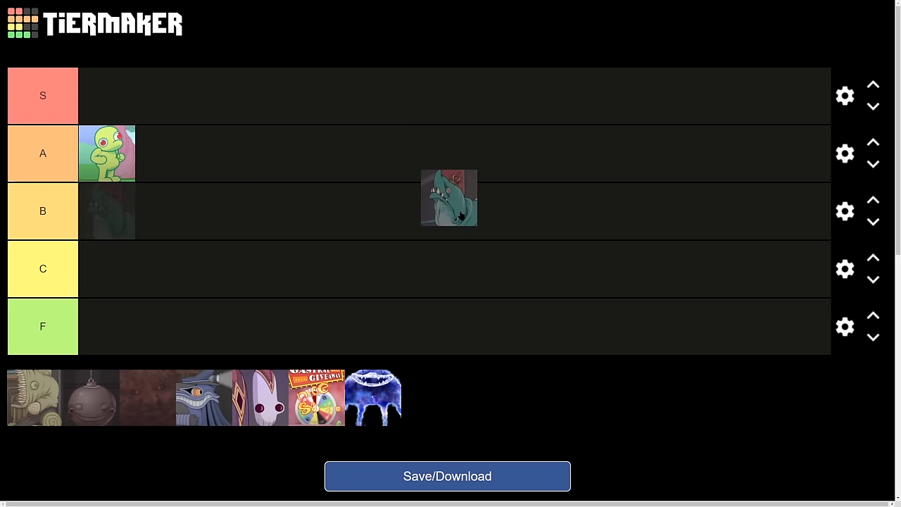
drag(450, 197, 433, 269)
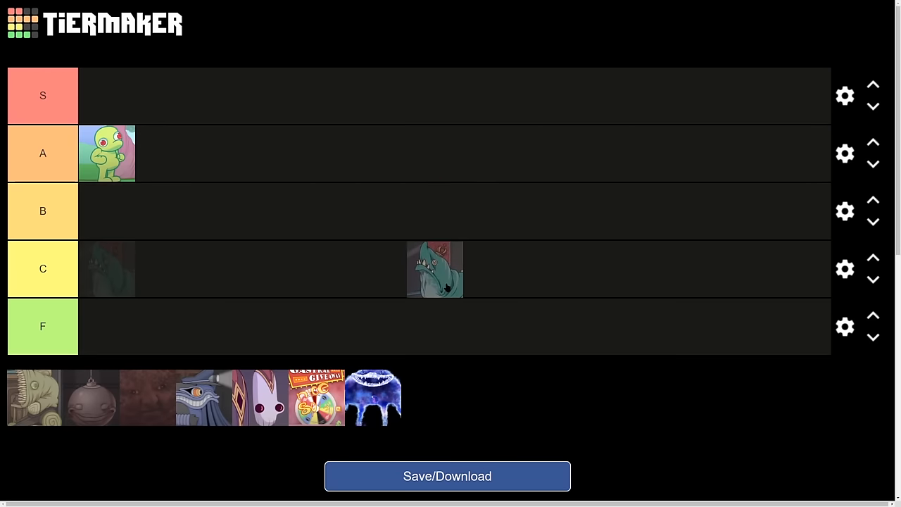
drag(433, 269, 105, 269)
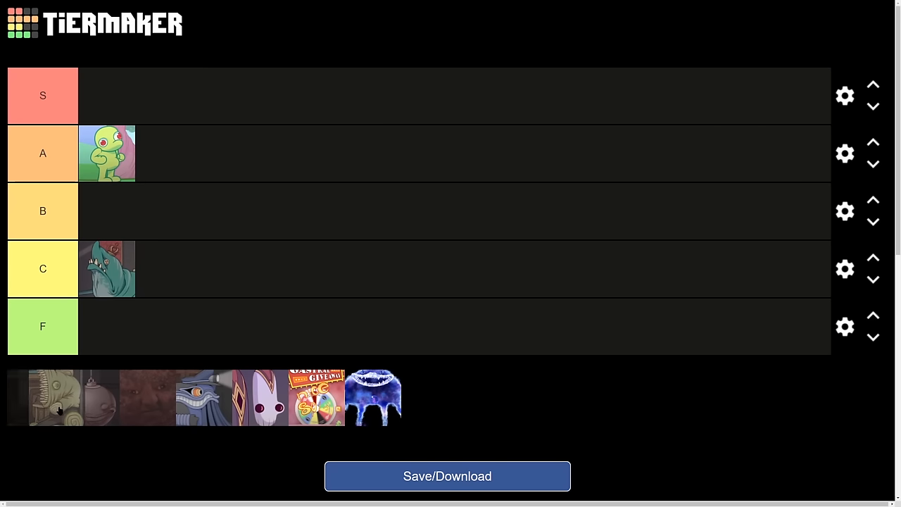
drag(55, 397, 566, 196)
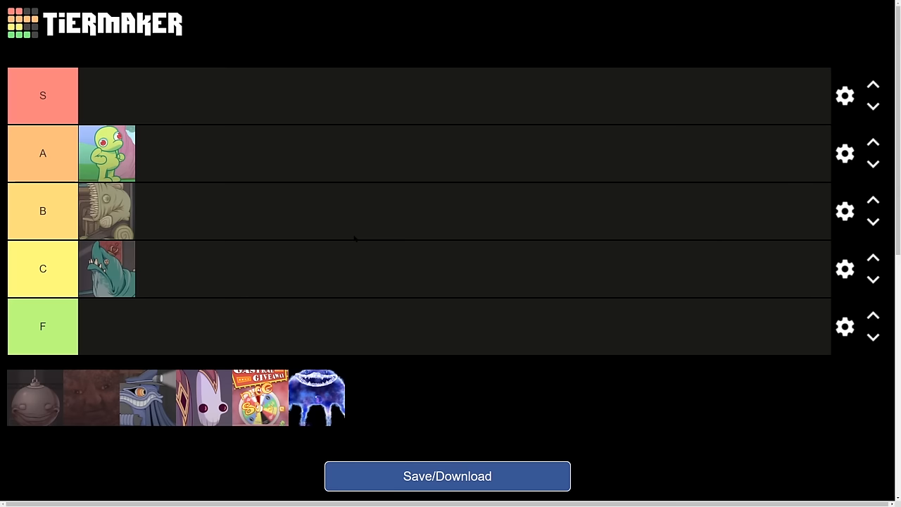
mouse_move(234, 328)
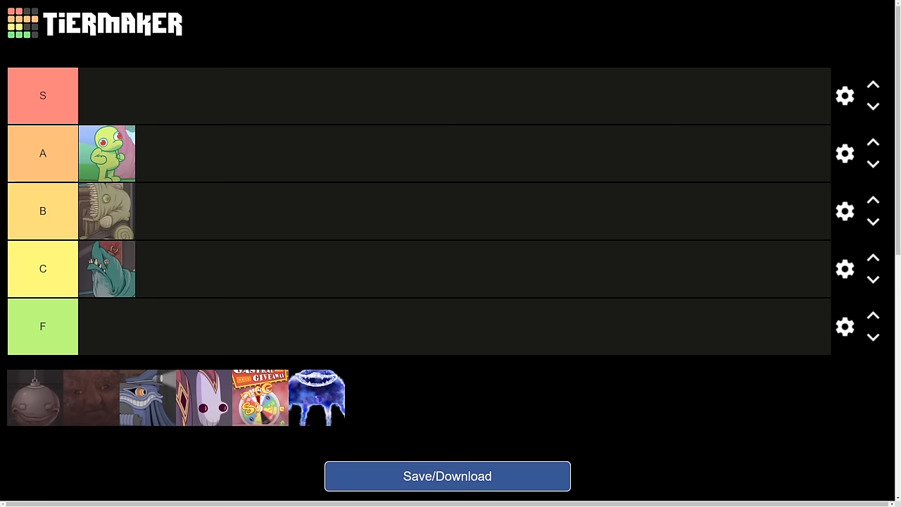
mouse_move(38, 414)
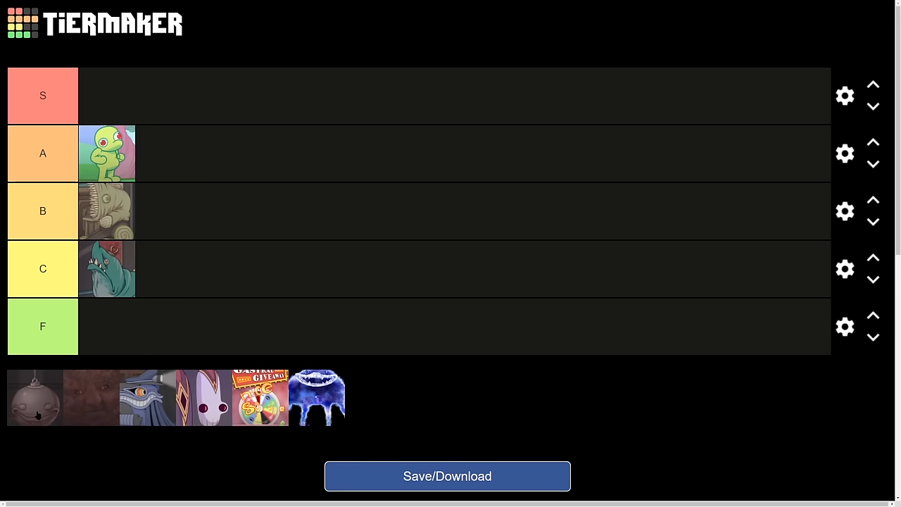
- Rank the round brown bomb image in the bottom D tier
drag(34, 397, 257, 231)
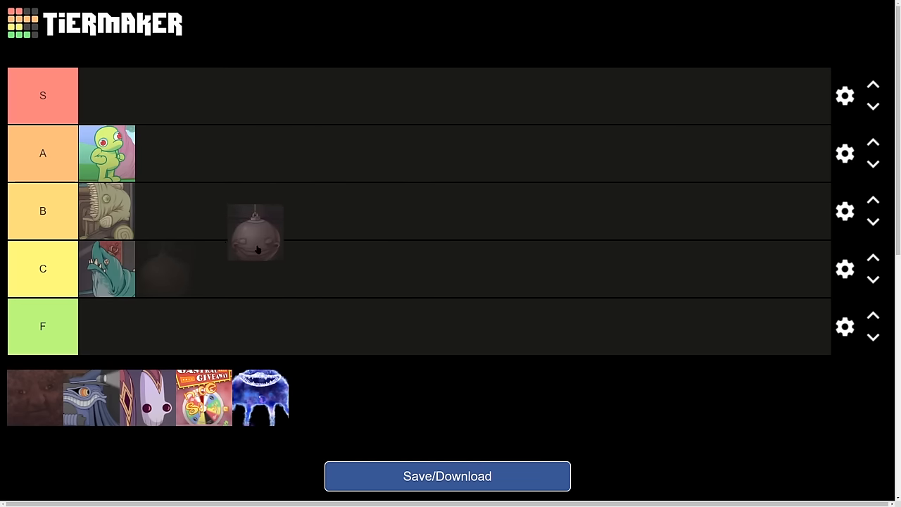
drag(255, 232, 17, 394)
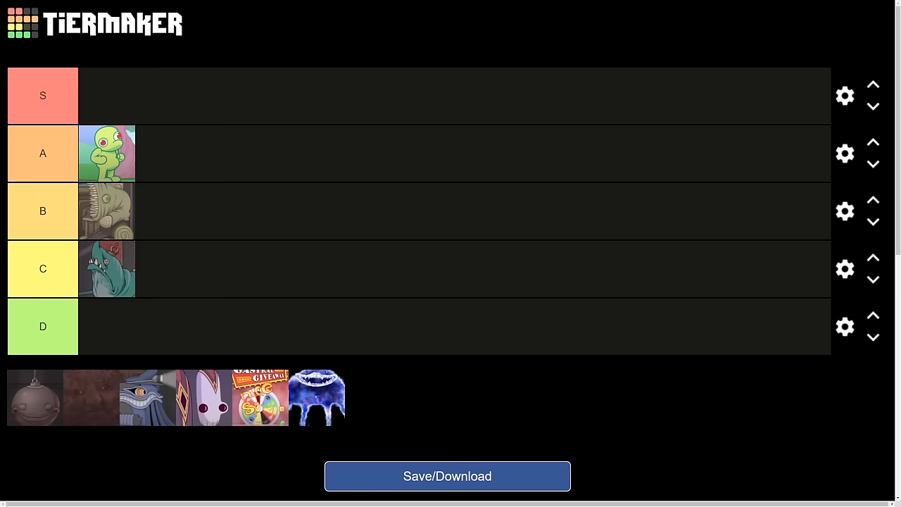
drag(34, 397, 107, 327)
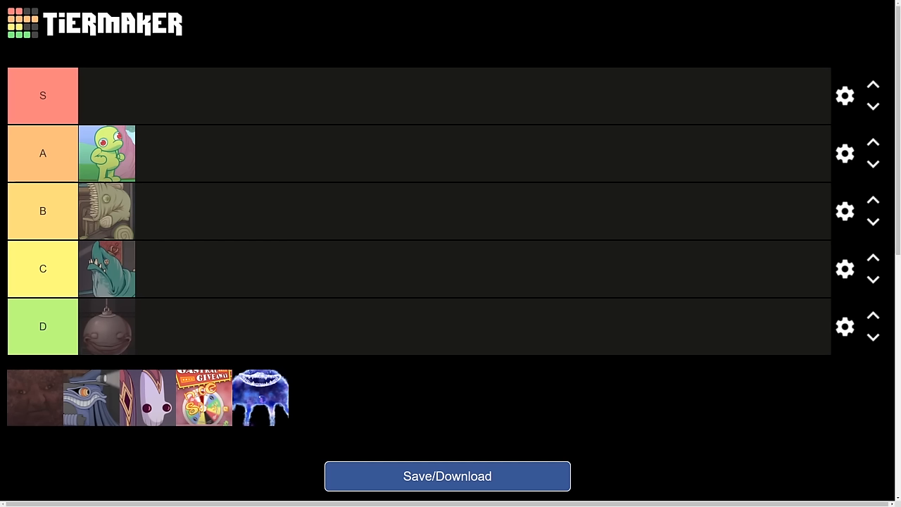
mouse_move(107, 325)
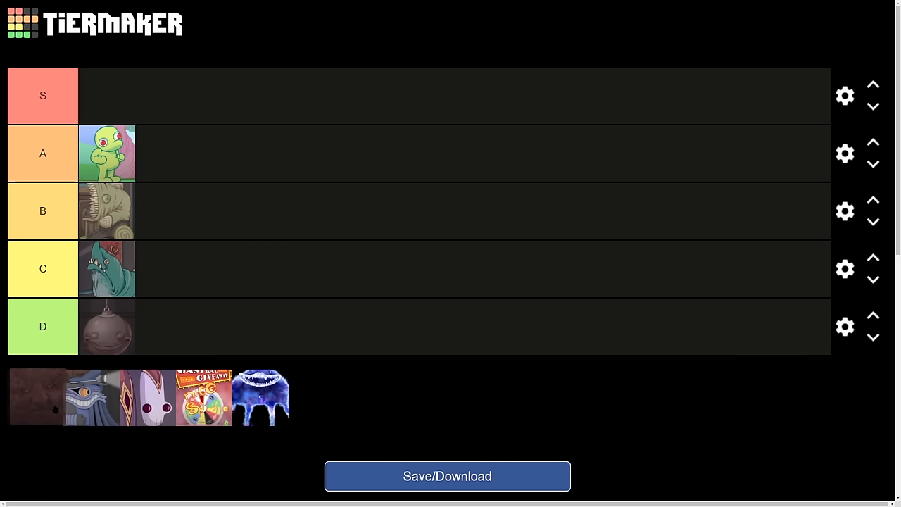
- Place the dark brown image in the S tier
drag(37, 398, 107, 95)
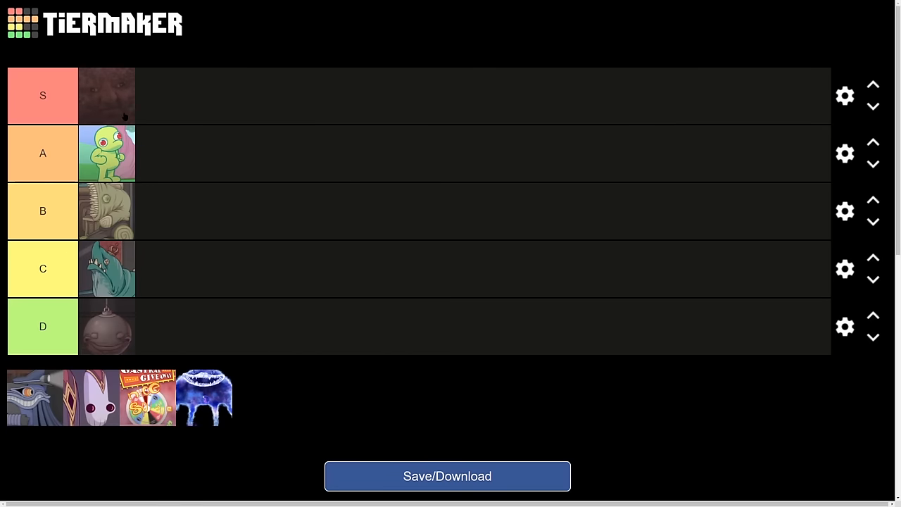
mouse_move(48, 403)
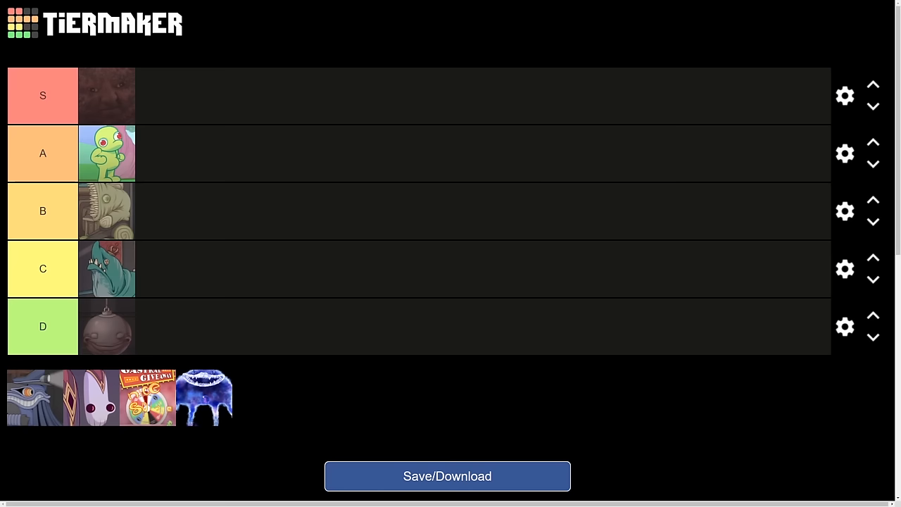
mouse_move(38, 404)
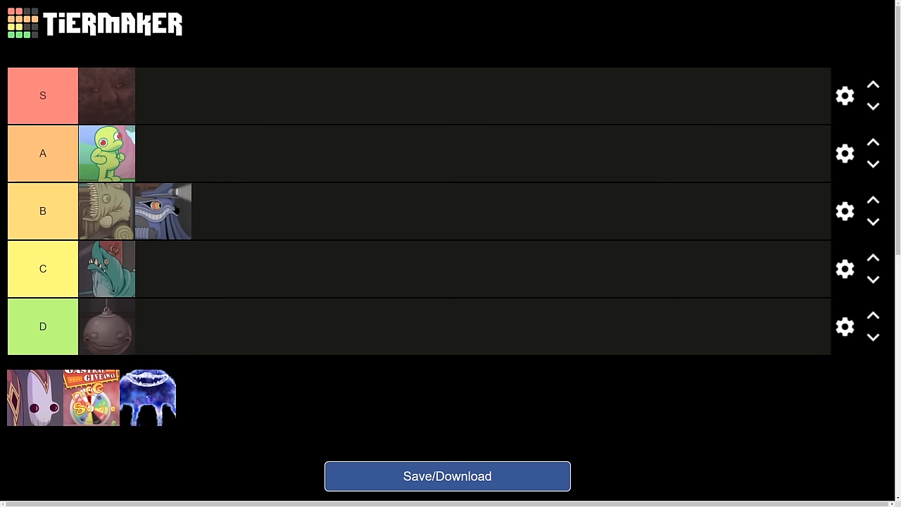
mouse_move(162, 210)
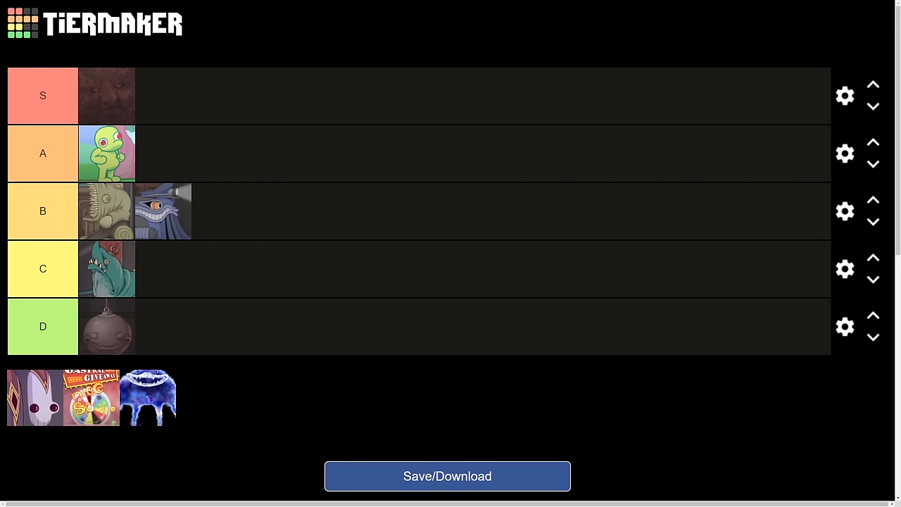
mouse_move(46, 415)
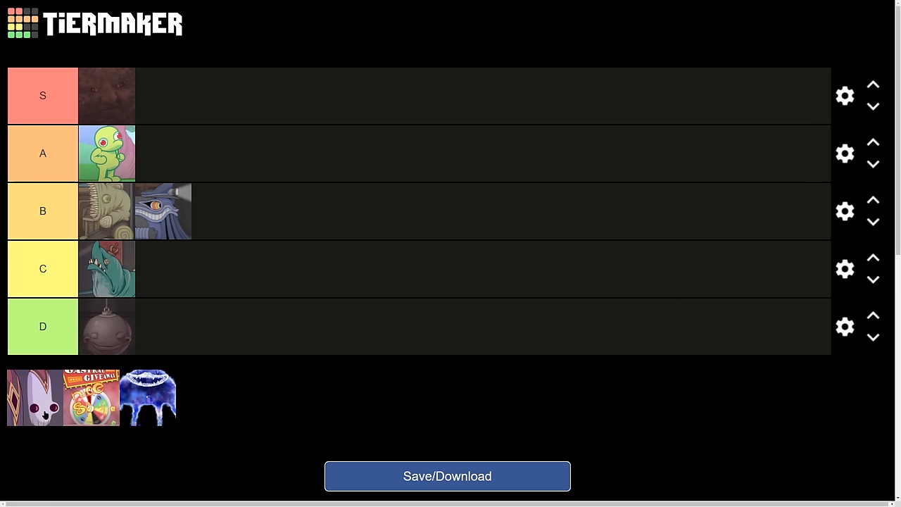
drag(26, 397, 359, 304)
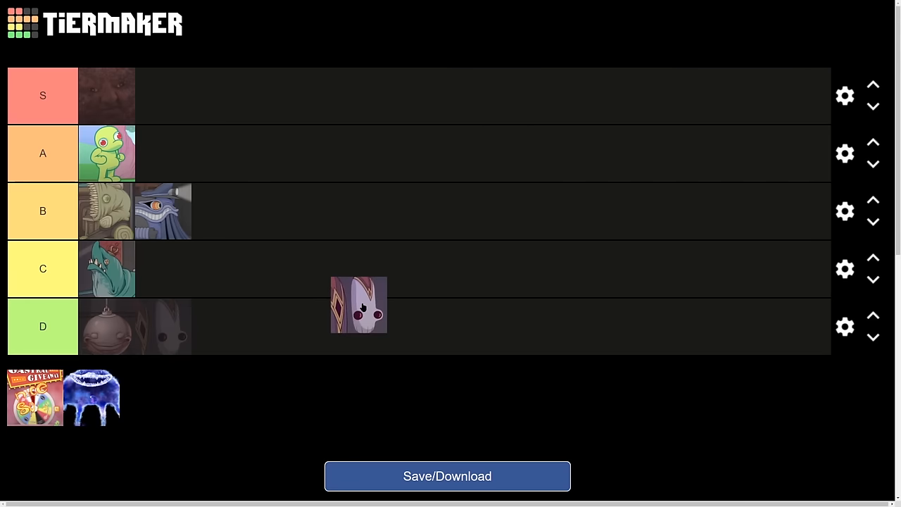
- Rank the pale white mask image in tier A beside the green frog
drag(358, 304, 397, 196)
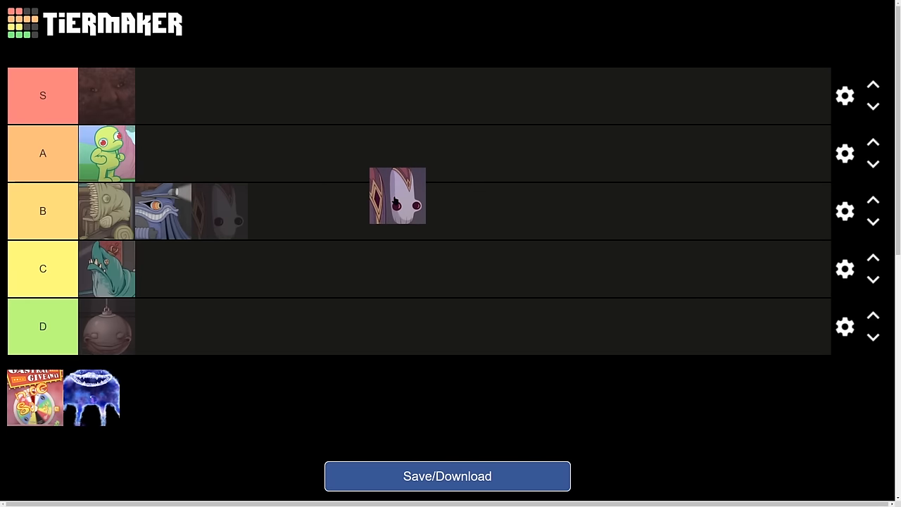
drag(397, 196, 162, 153)
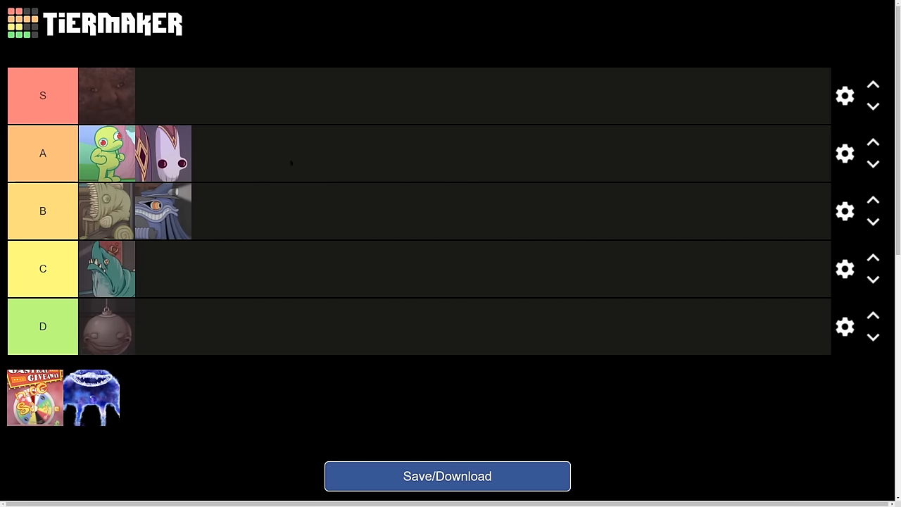
drag(163, 153, 204, 204)
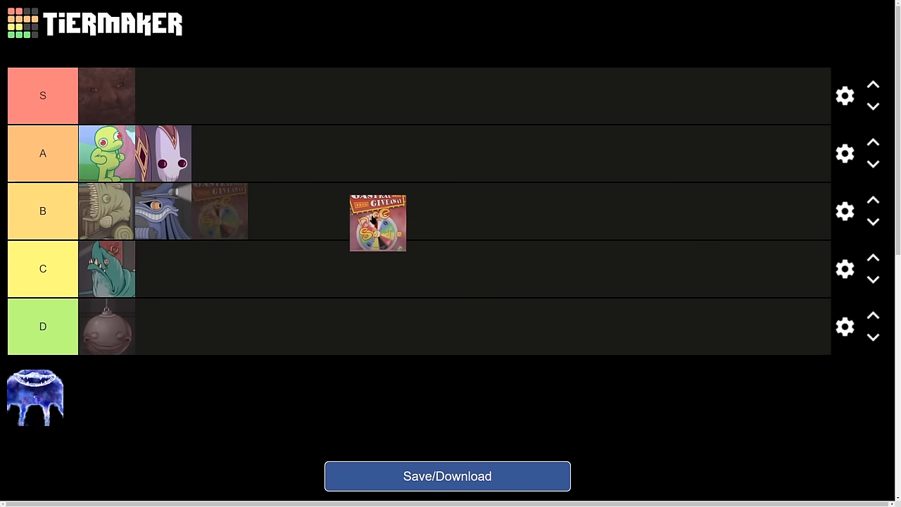
- Place the circus wheel poster in tier B and move it to the front of the row
drag(378, 223, 226, 212)
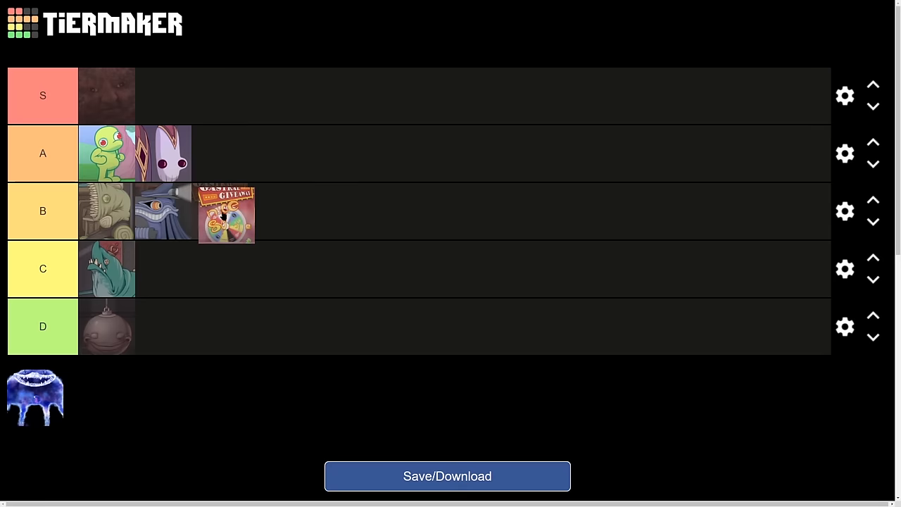
drag(225, 211, 163, 211)
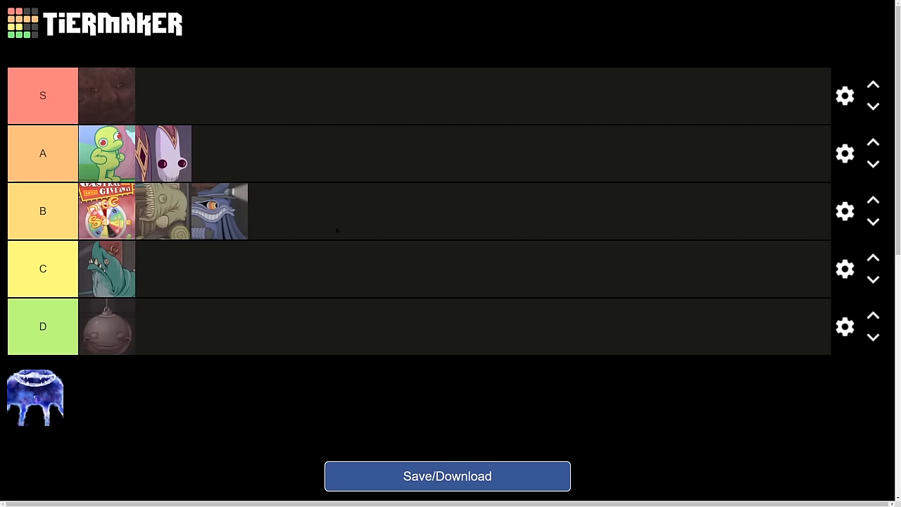
mouse_move(211, 156)
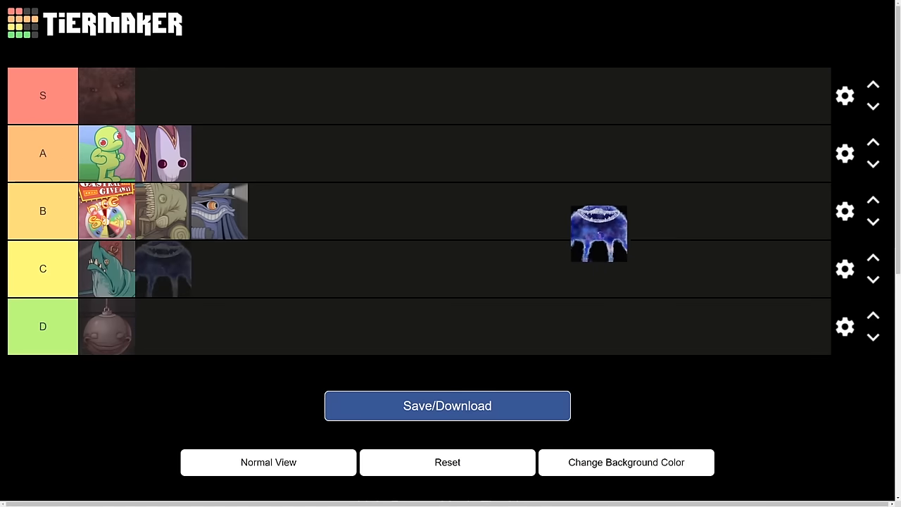
- Rank the blue jellyfish image in tier S beside the dark brown image
drag(599, 234, 487, 107)
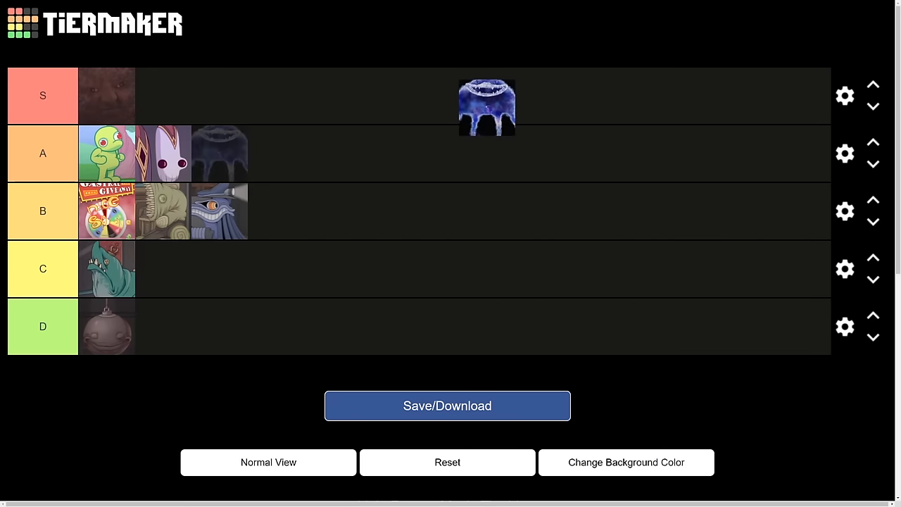
drag(487, 107, 675, 145)
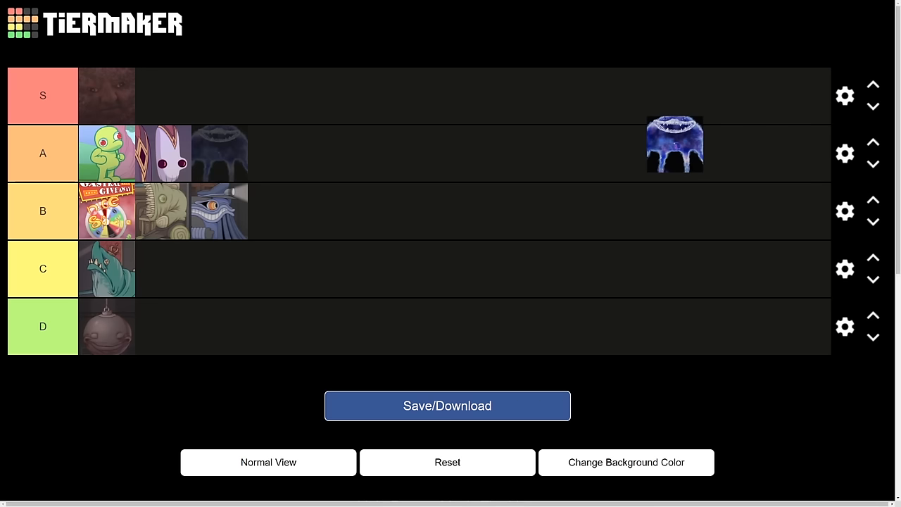
drag(673, 143, 377, 73)
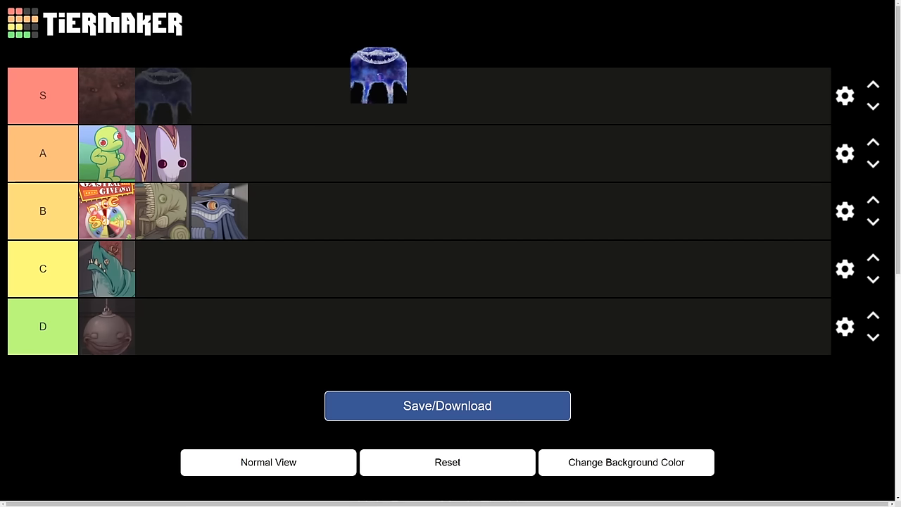
drag(377, 73, 163, 96)
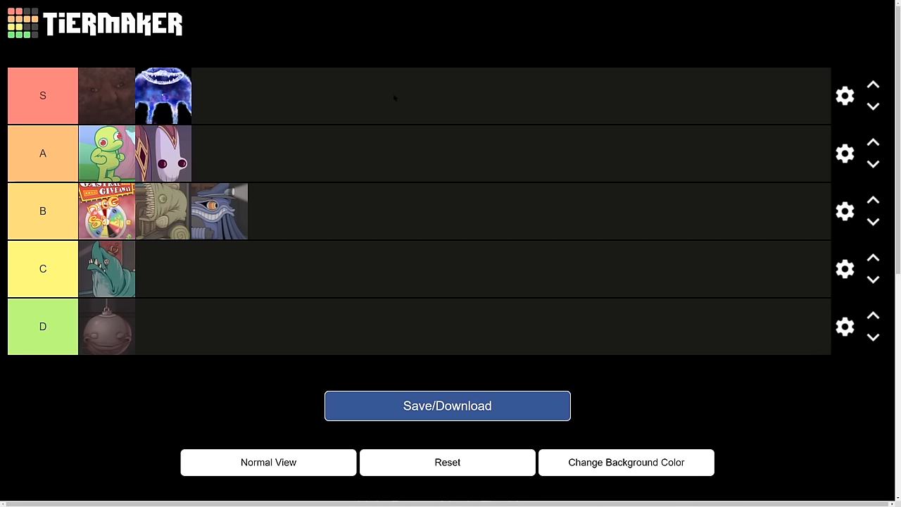
mouse_move(76, 162)
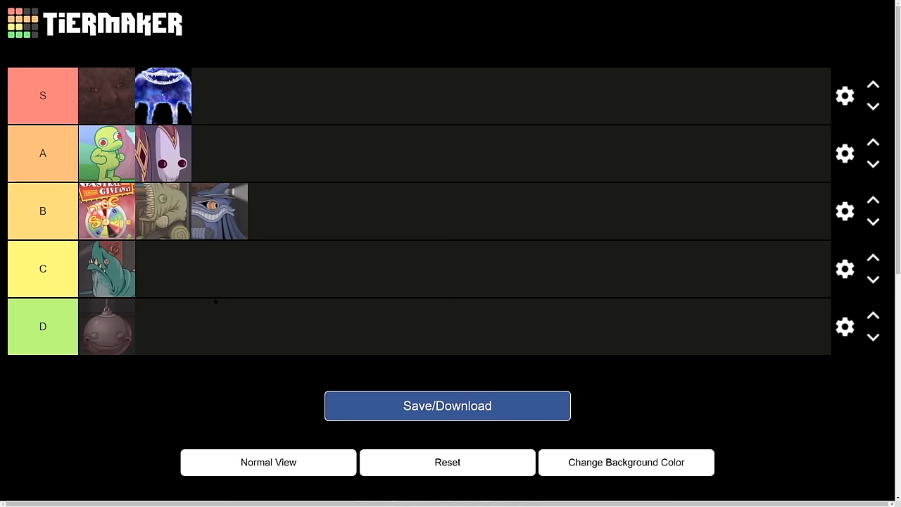
mouse_move(209, 252)
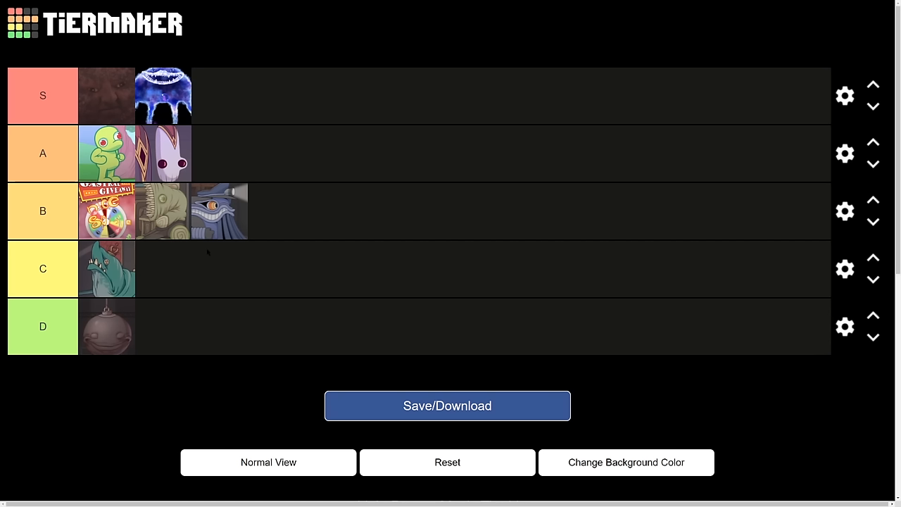
mouse_move(541, 172)
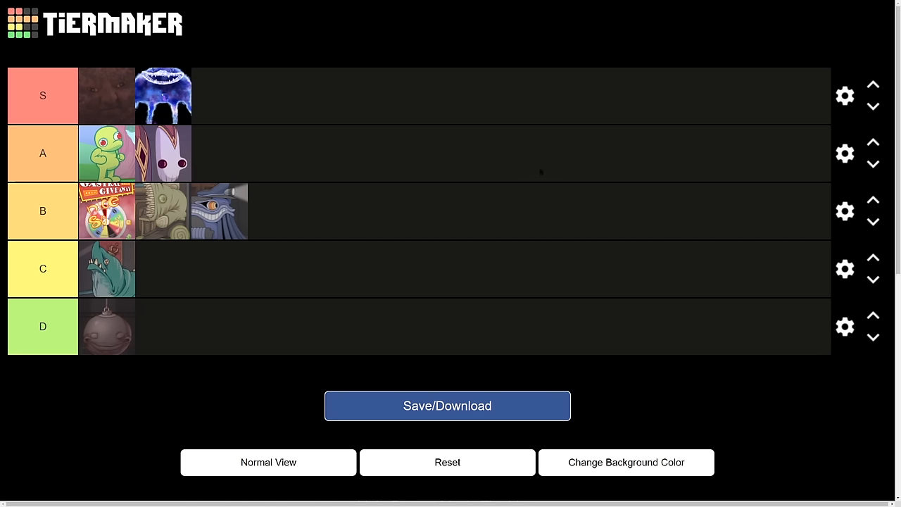
mouse_move(552, 147)
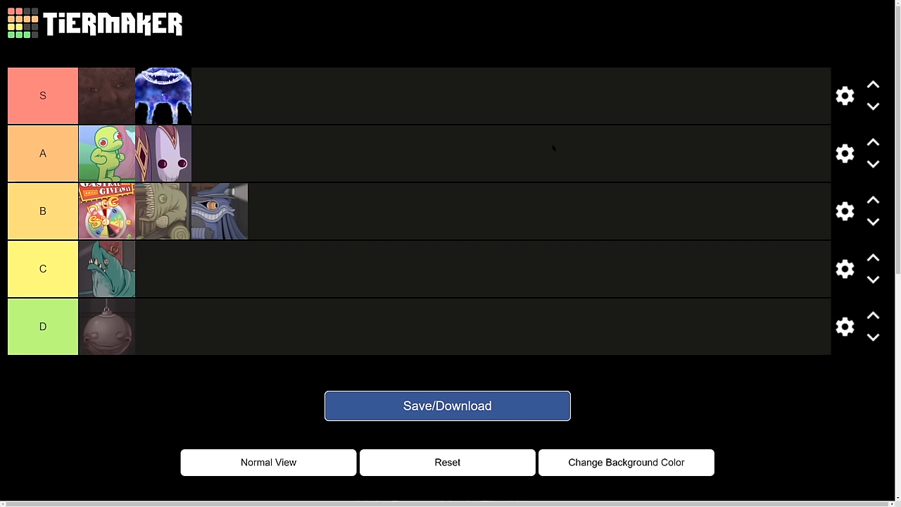
mouse_move(259, 267)
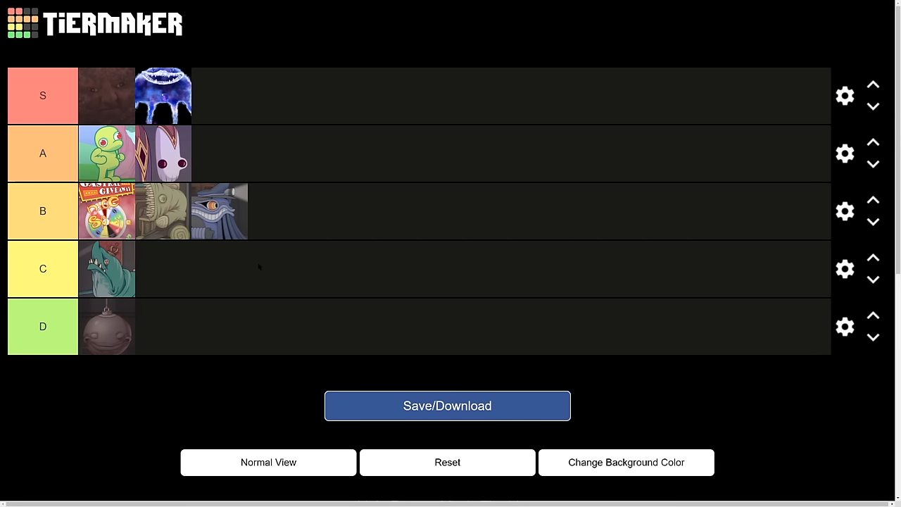
mouse_move(282, 251)
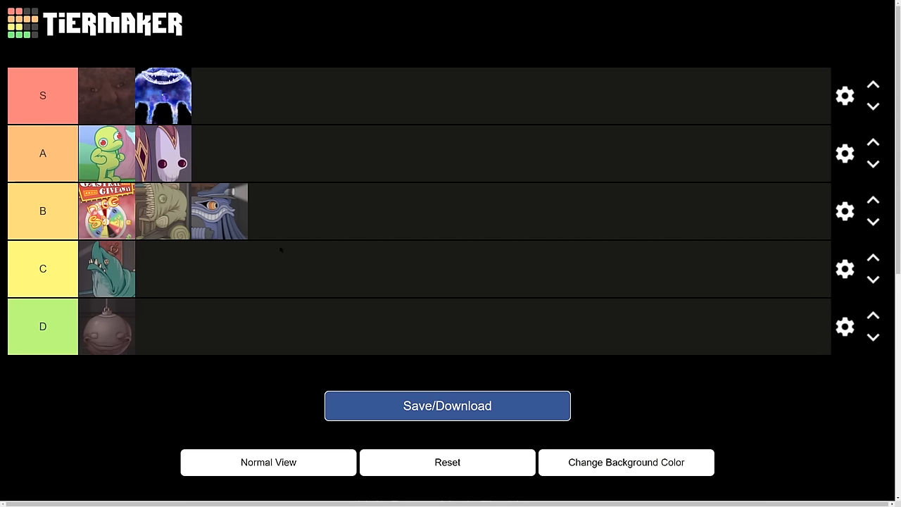